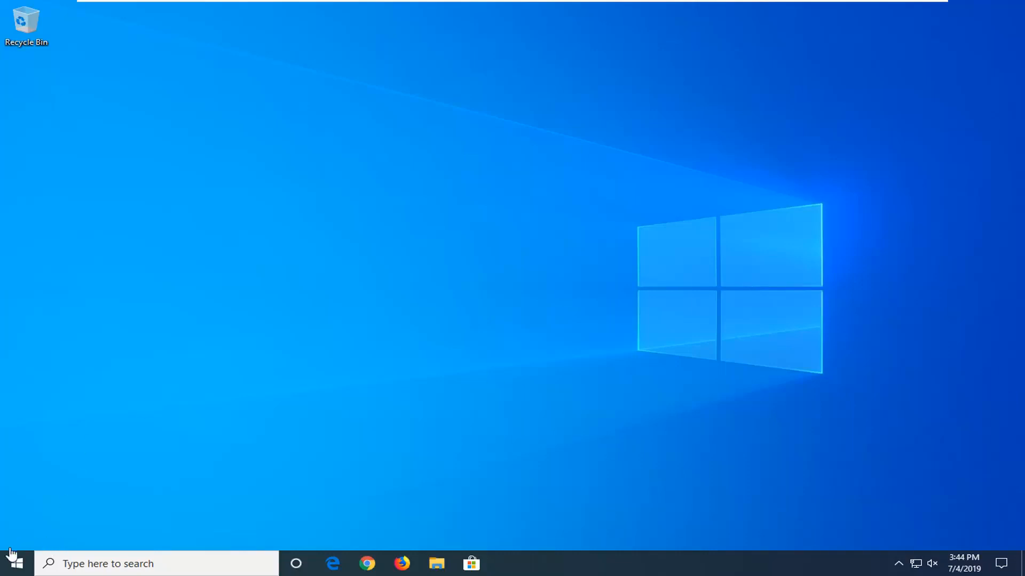
Launch the Services console by searching 'services' from Start
{"action": "left_click", "coordinate": [13, 563]}
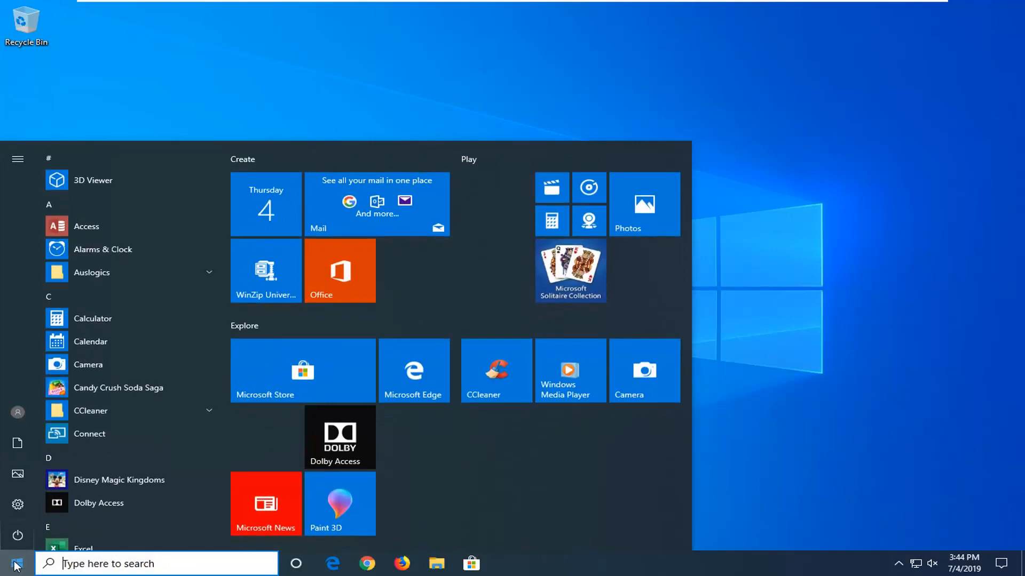
{"action": "type", "text": "services"}
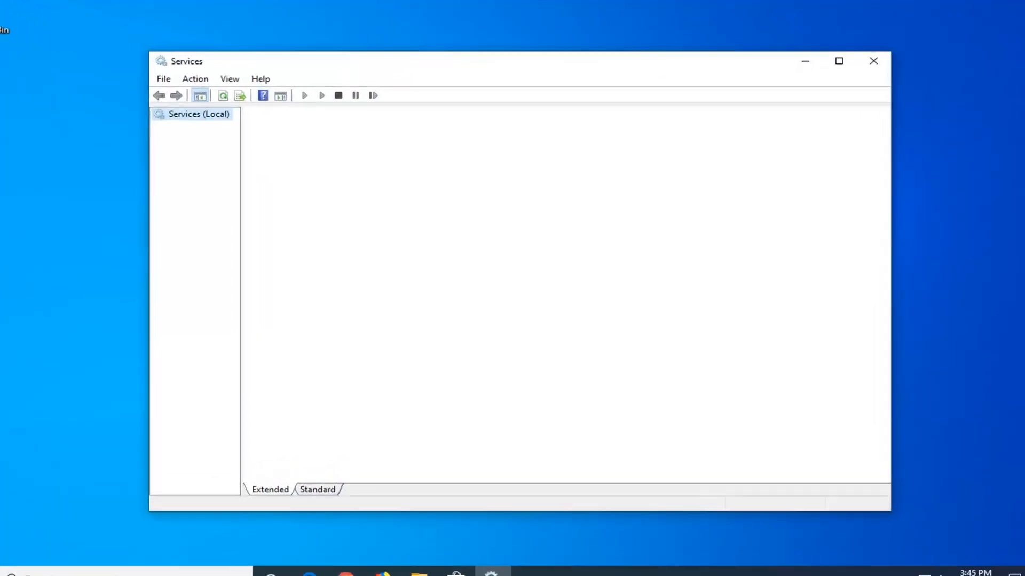
Change TCP/IP NetBIOS Helper's startup type from Manual to Automatic
{"action": "left_click", "coordinate": [198, 114]}
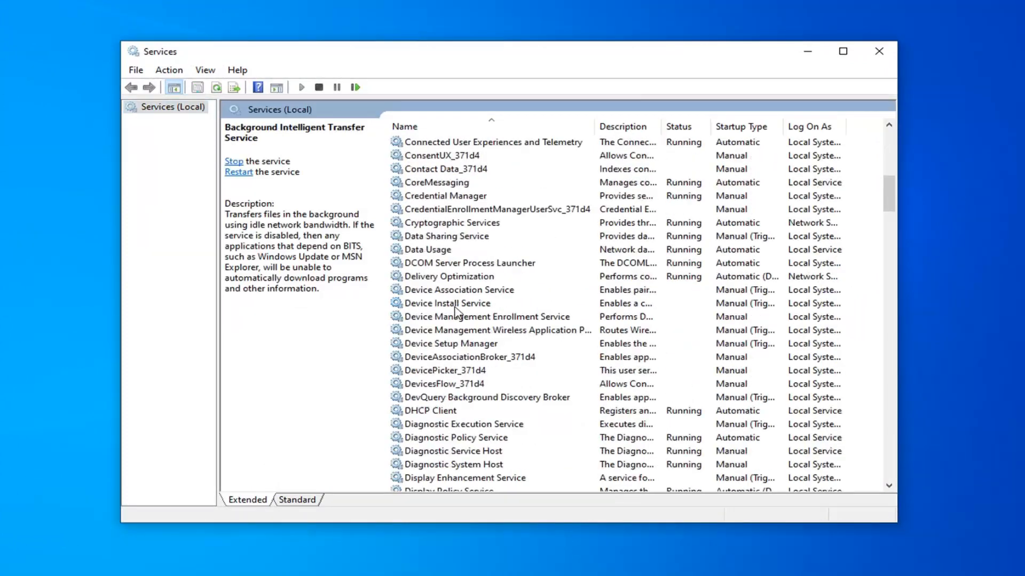
{"action": "mouse_move", "coordinate": [453, 307]}
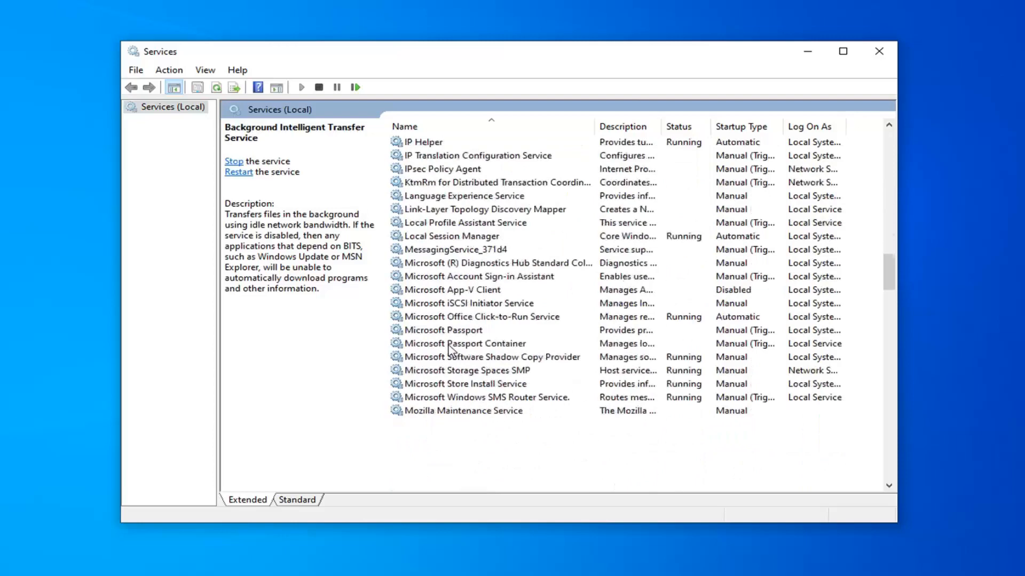
{"action": "scroll", "scroll_direction": "down", "scroll_amount": 3}
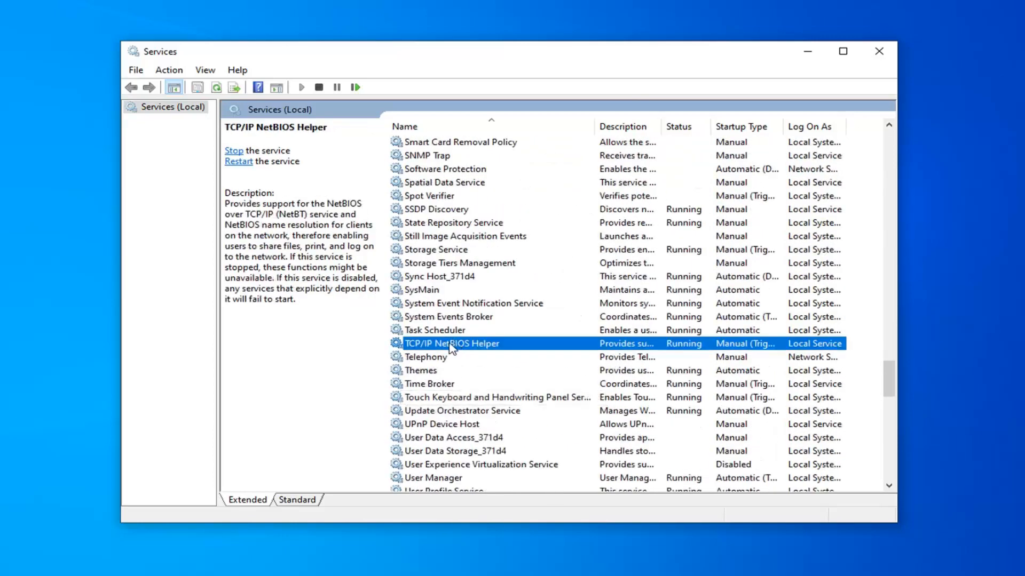
{"action": "double_click", "coordinate": [450, 343]}
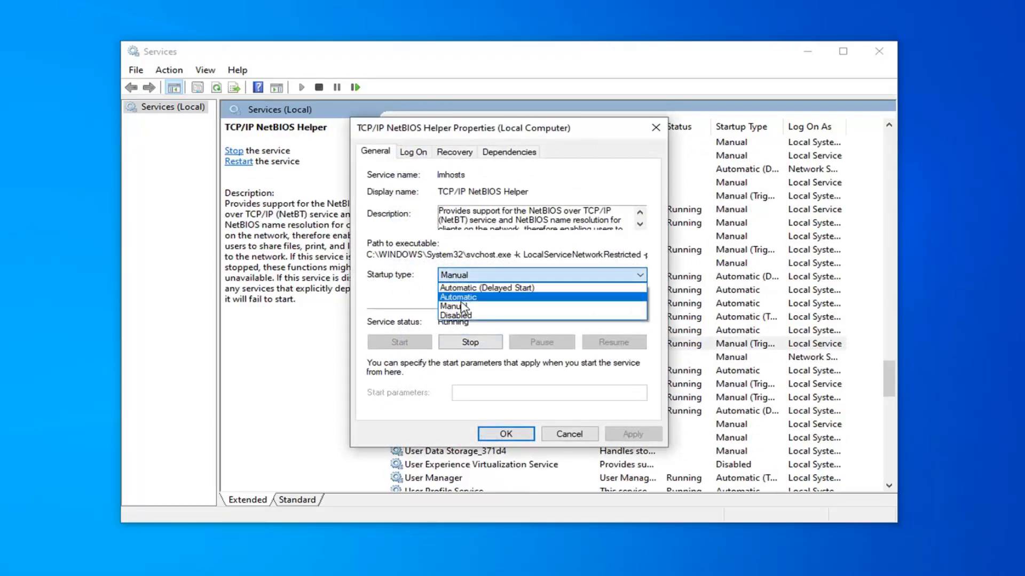
{"action": "left_click", "coordinate": [457, 298]}
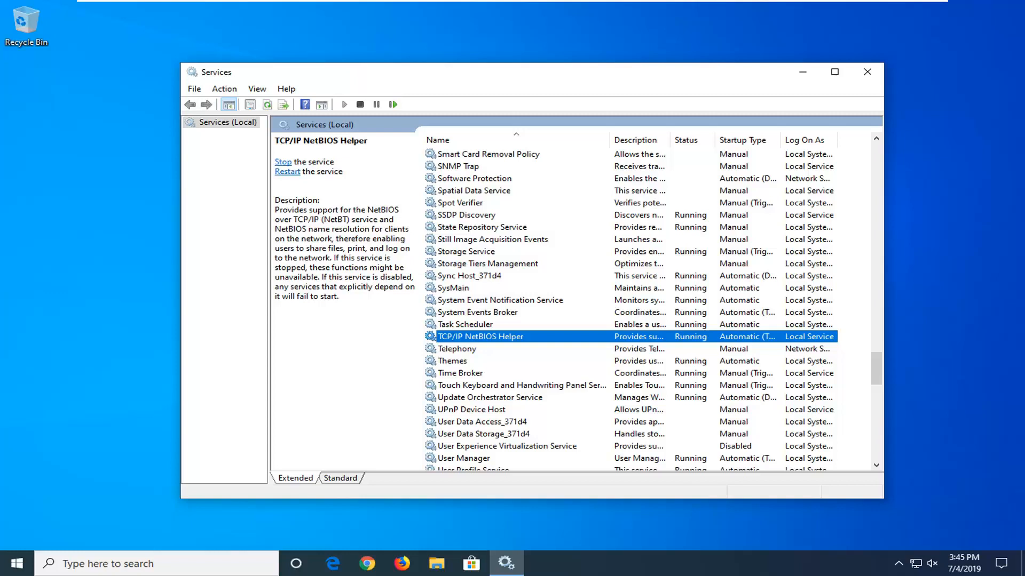
{"action": "mouse_move", "coordinate": [907, 94]}
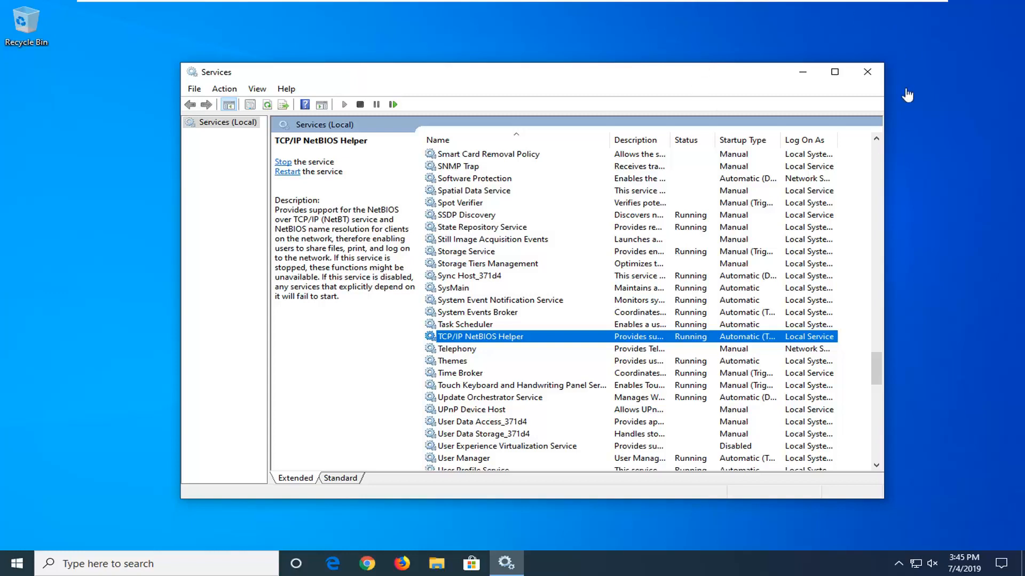
Close Services and run Registry Editor as administrator, allowing the UAC prompt
{"action": "left_click", "coordinate": [867, 71]}
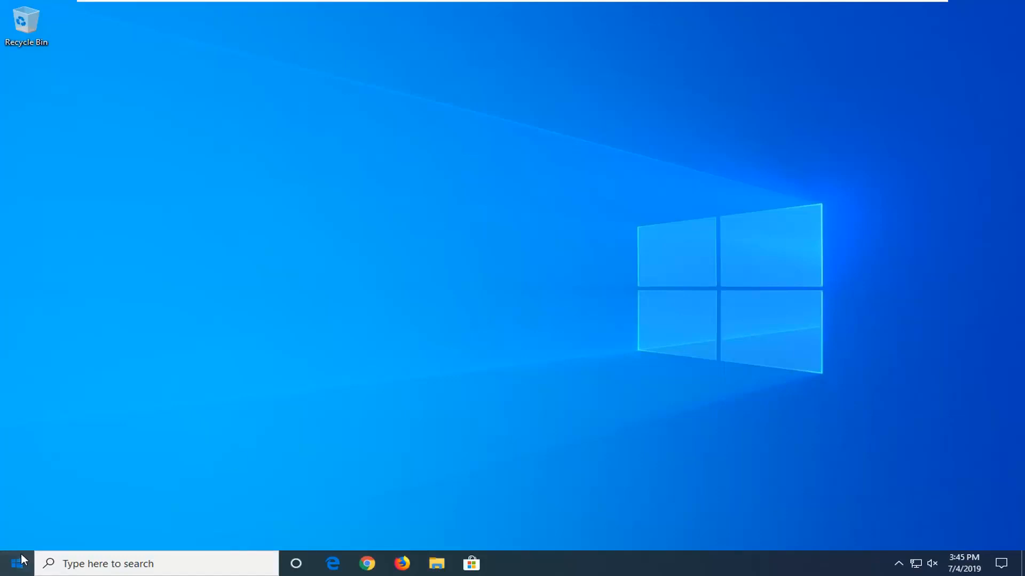
{"action": "type", "text": "regedit"}
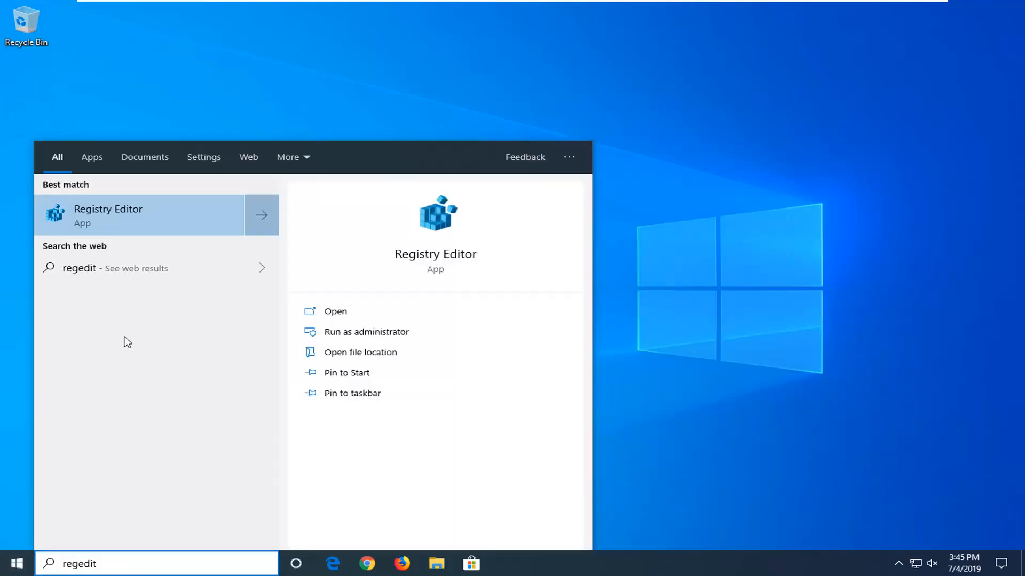
{"action": "right_click", "coordinate": [108, 216]}
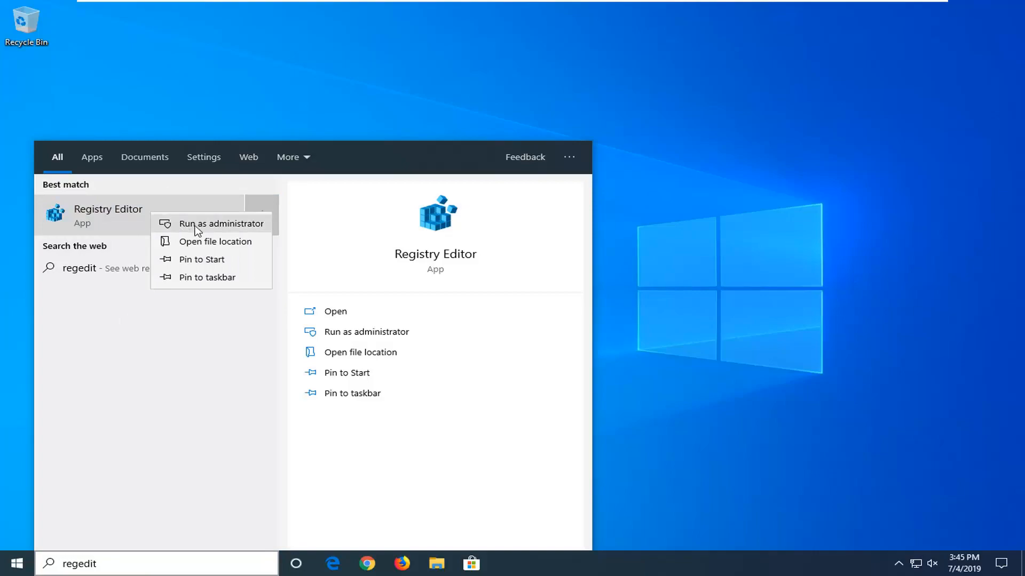
{"action": "left_click", "coordinate": [222, 223]}
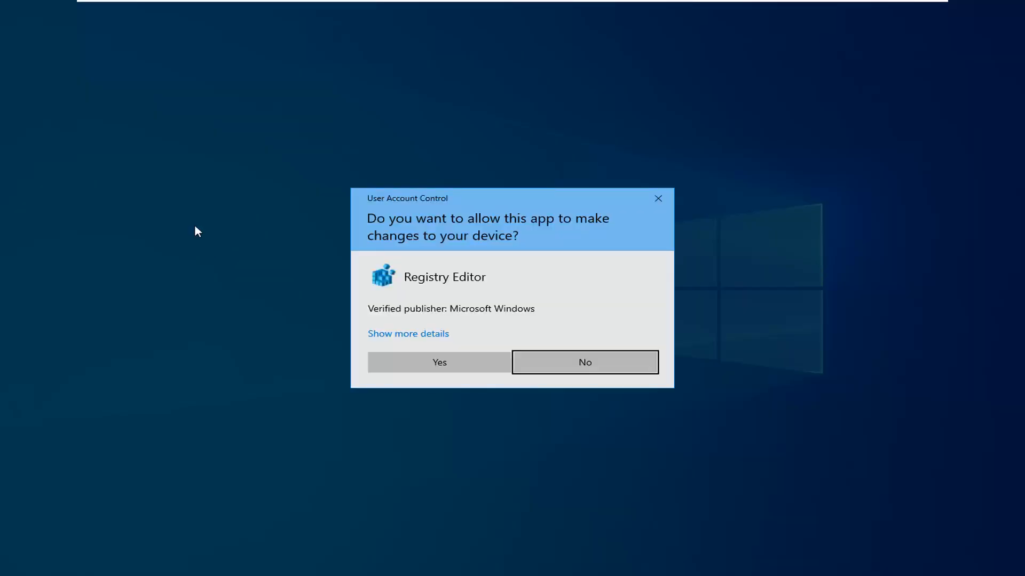
{"action": "left_click", "coordinate": [438, 361]}
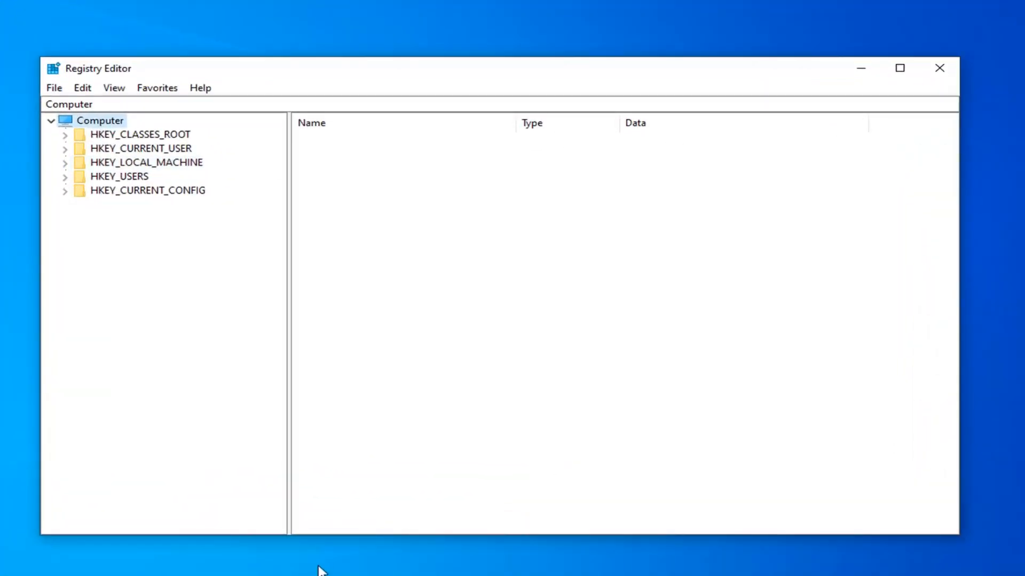
{"action": "mouse_move", "coordinate": [281, 557]}
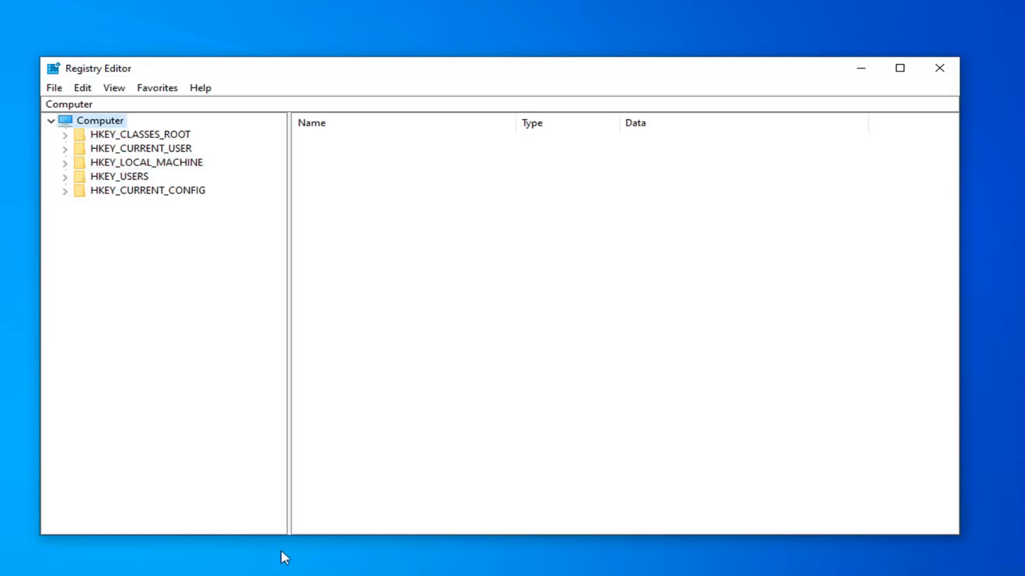
{"action": "left_click", "coordinate": [54, 86]}
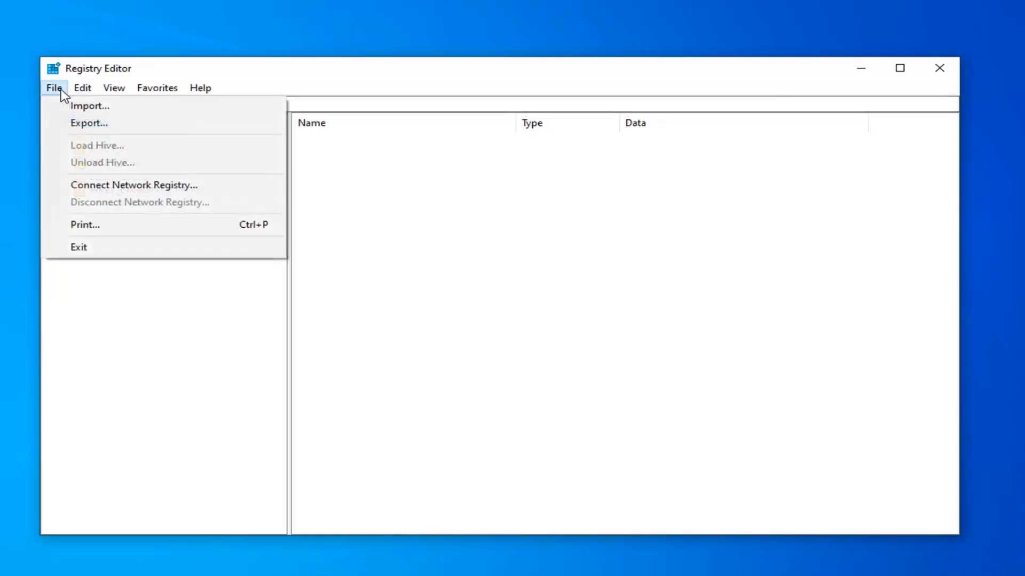
{"action": "left_click", "coordinate": [89, 123]}
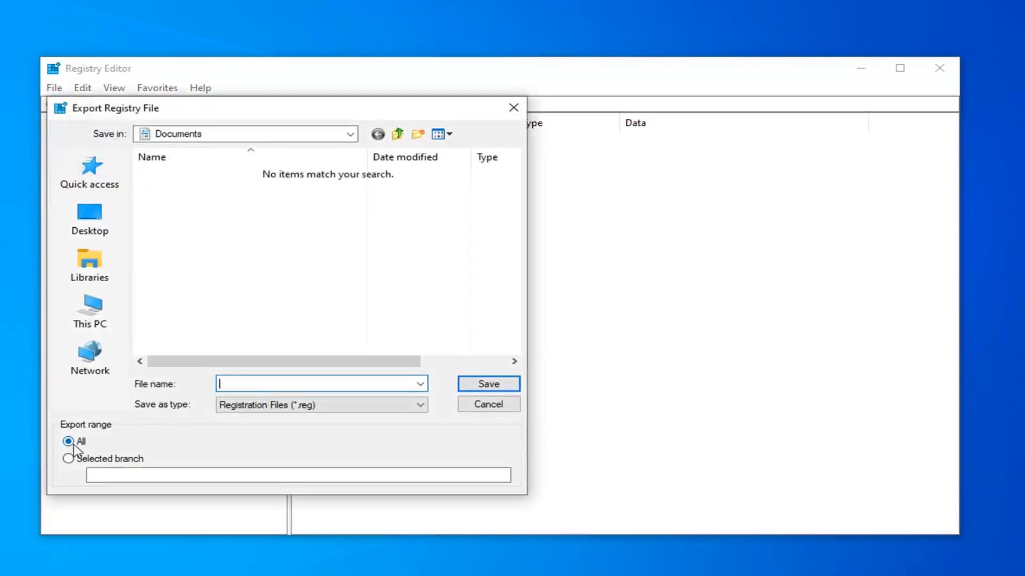
{"action": "mouse_move", "coordinate": [205, 395]}
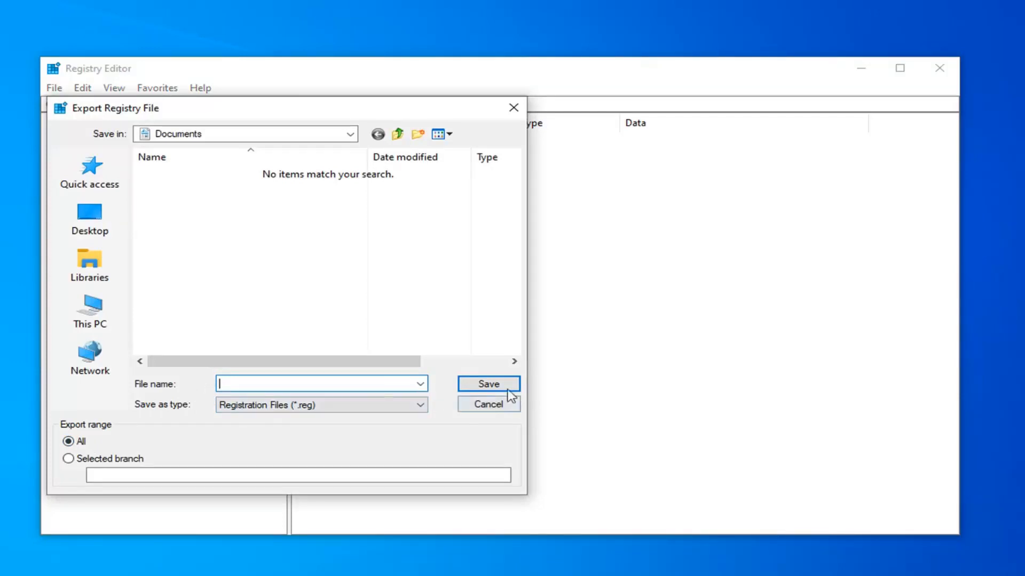
{"action": "left_click", "coordinate": [486, 403]}
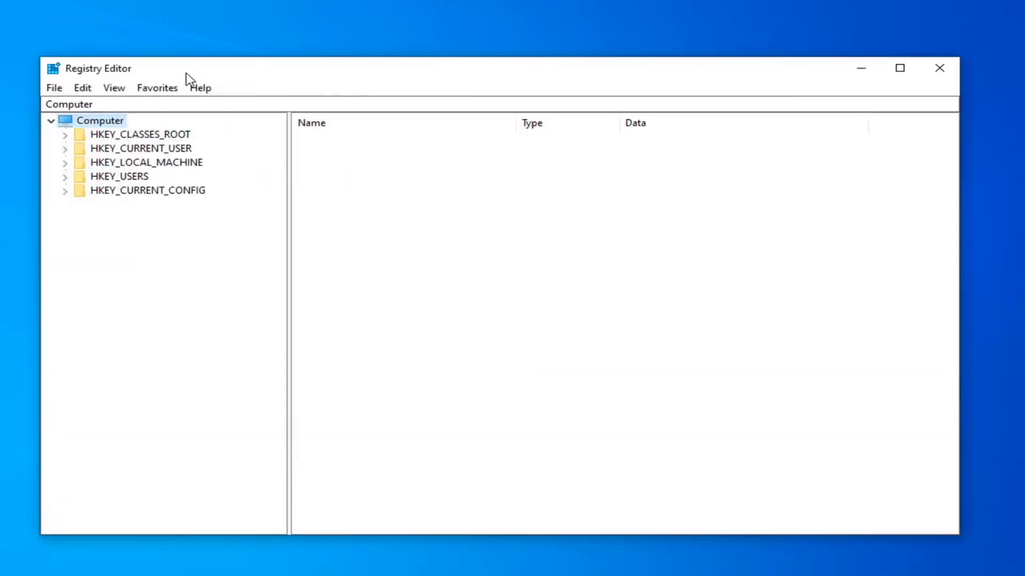
{"action": "left_click", "coordinate": [54, 87]}
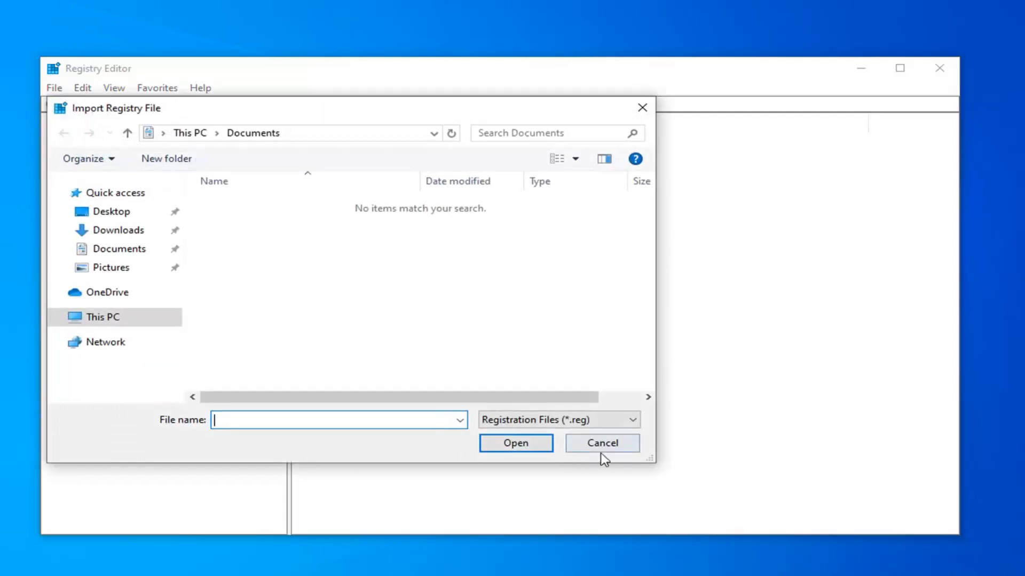
{"action": "left_click", "coordinate": [601, 443]}
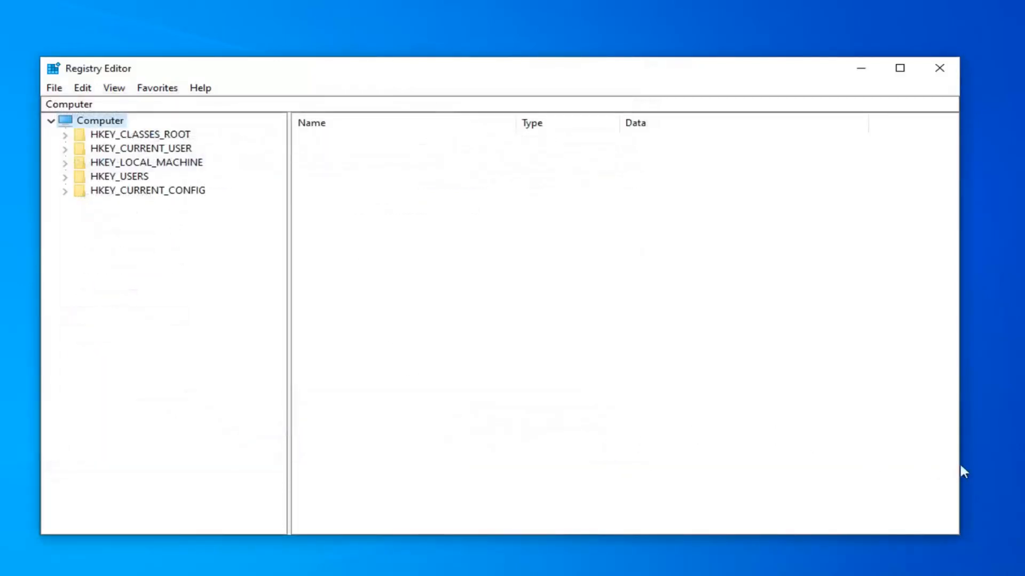
{"action": "mouse_move", "coordinate": [159, 214]}
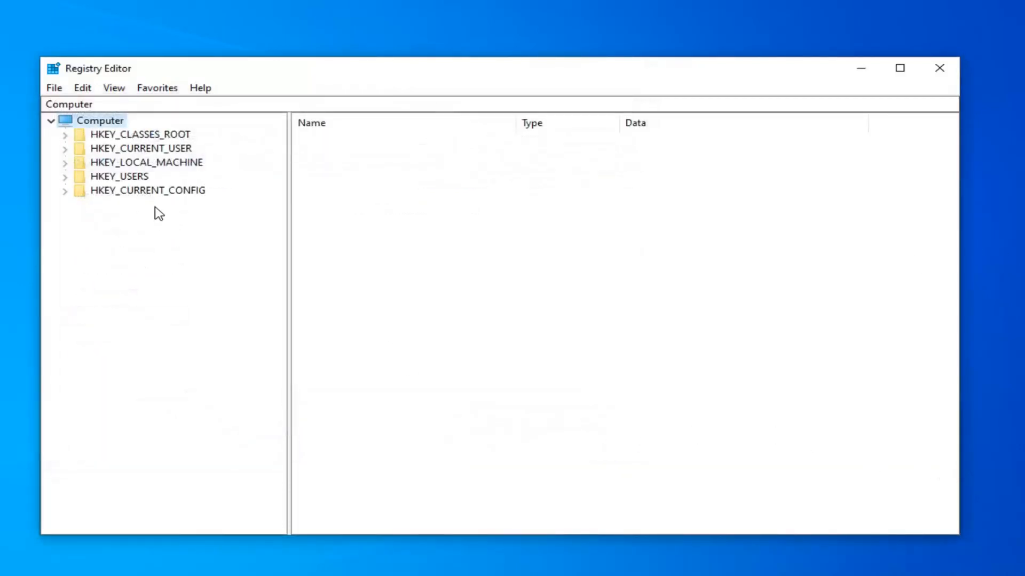
Navigate HKEY_LOCAL_MACHINE down to MSLicensing and inspect its HardwareID and Store subkeys
{"action": "left_click", "coordinate": [146, 162]}
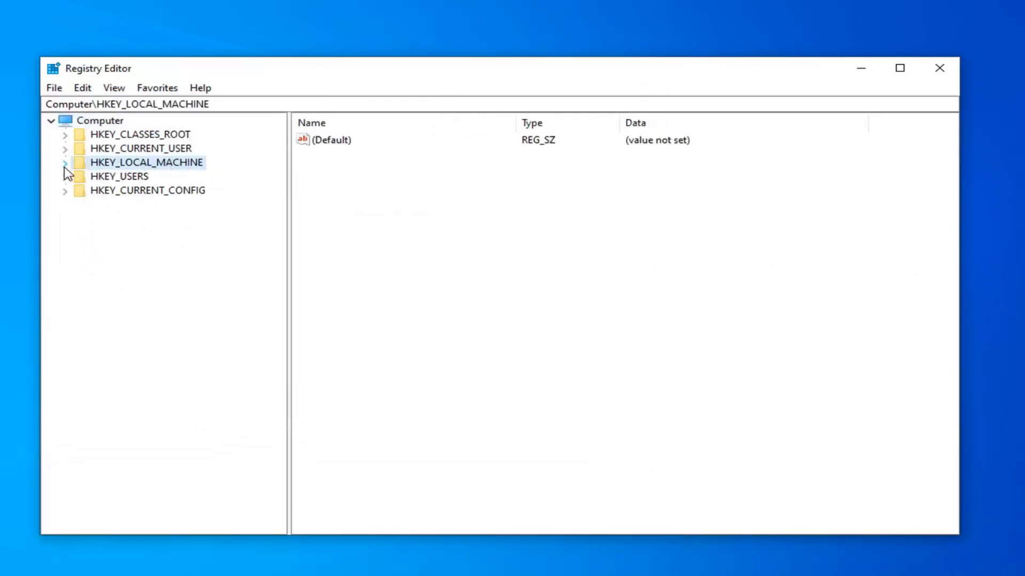
{"action": "left_click", "coordinate": [65, 162]}
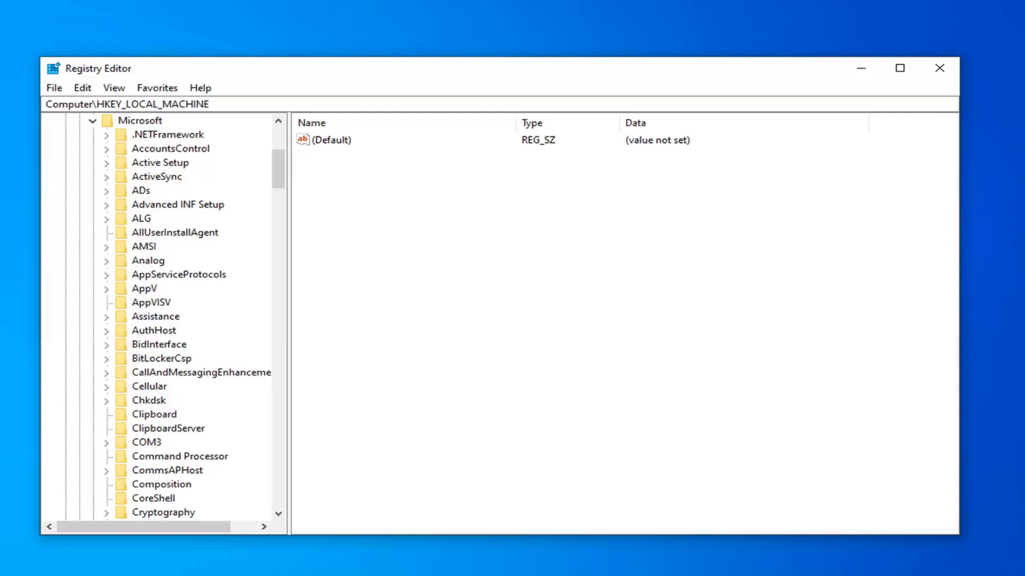
{"action": "mouse_move", "coordinate": [199, 410]}
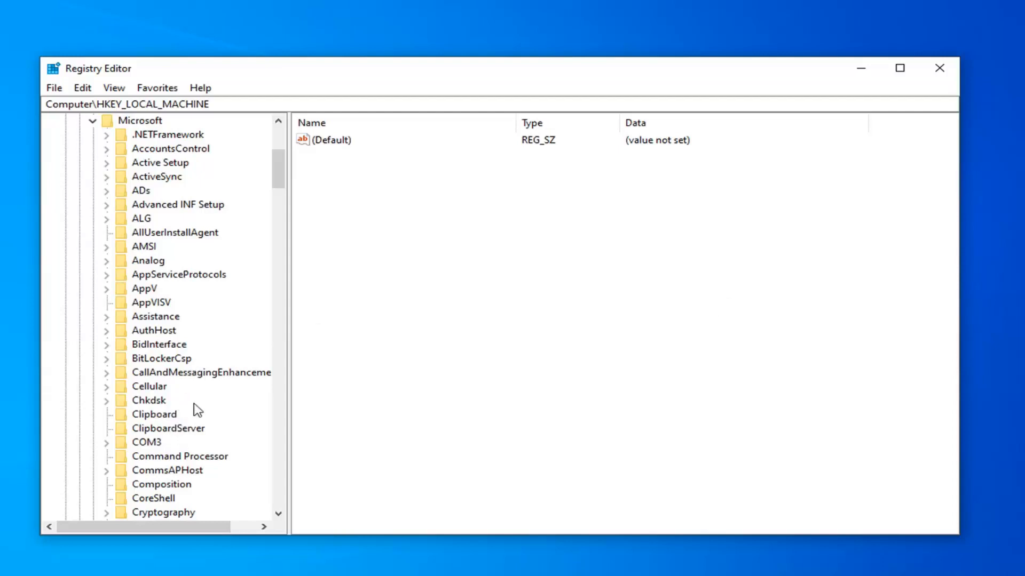
{"action": "scroll", "scroll_direction": "down", "scroll_amount": 3}
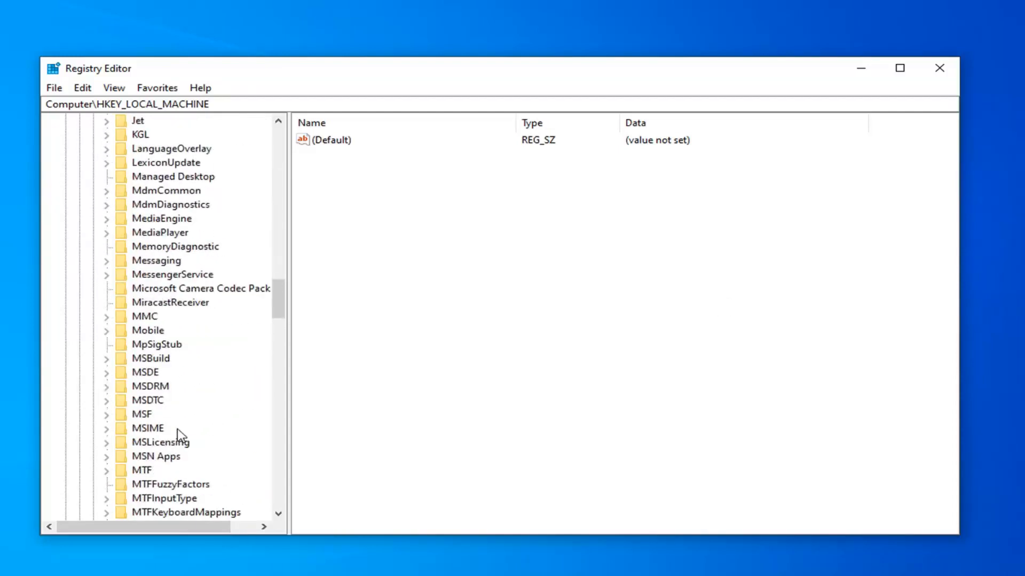
{"action": "left_click", "coordinate": [160, 441]}
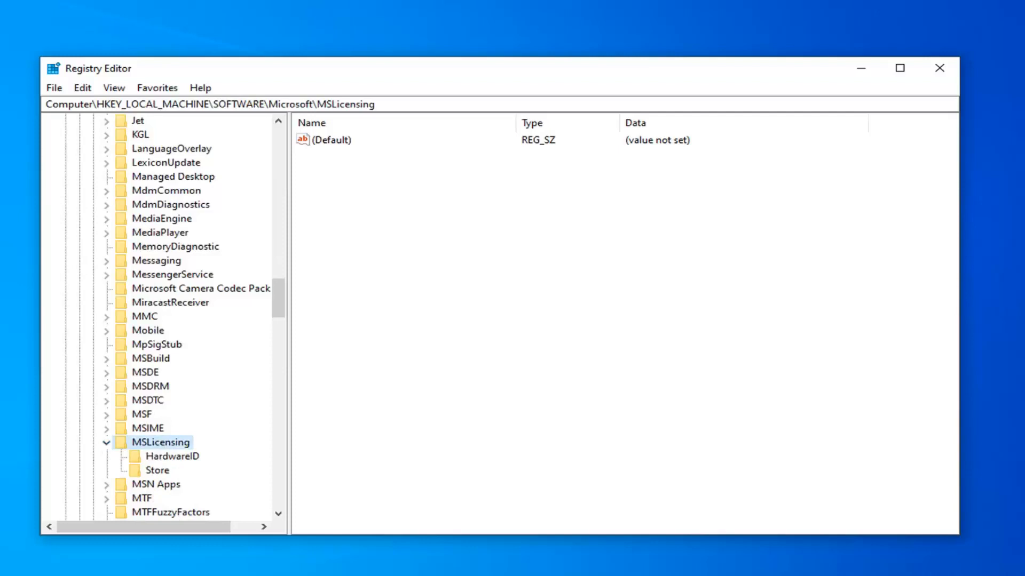
{"action": "left_click", "coordinate": [172, 456]}
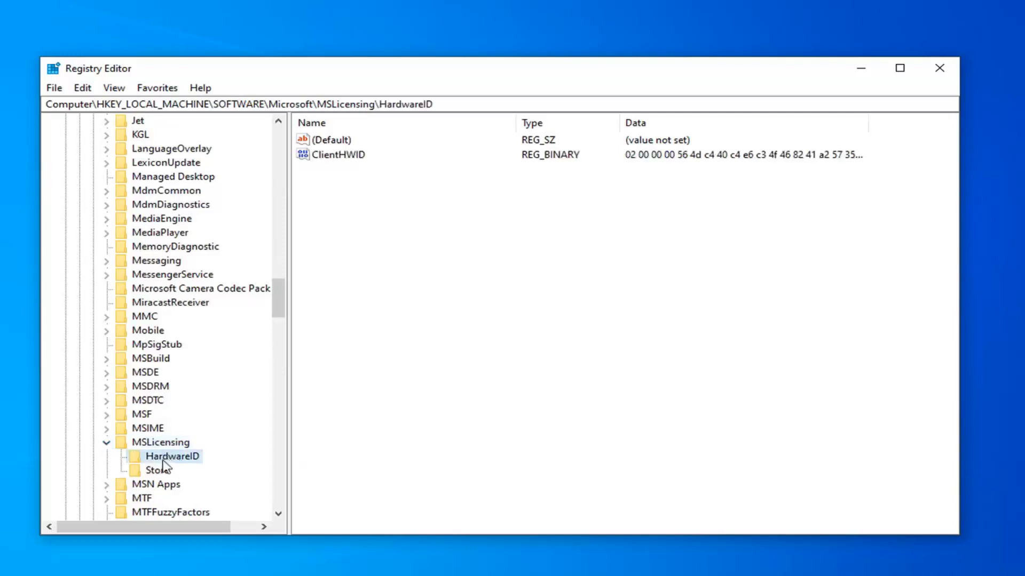
{"action": "left_click", "coordinate": [157, 469]}
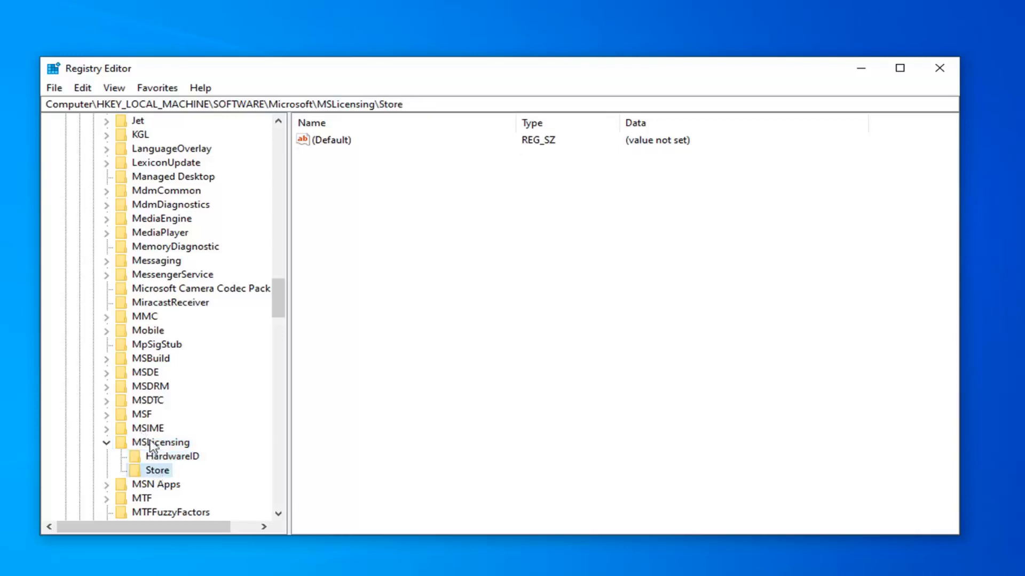
{"action": "left_click", "coordinate": [171, 456]}
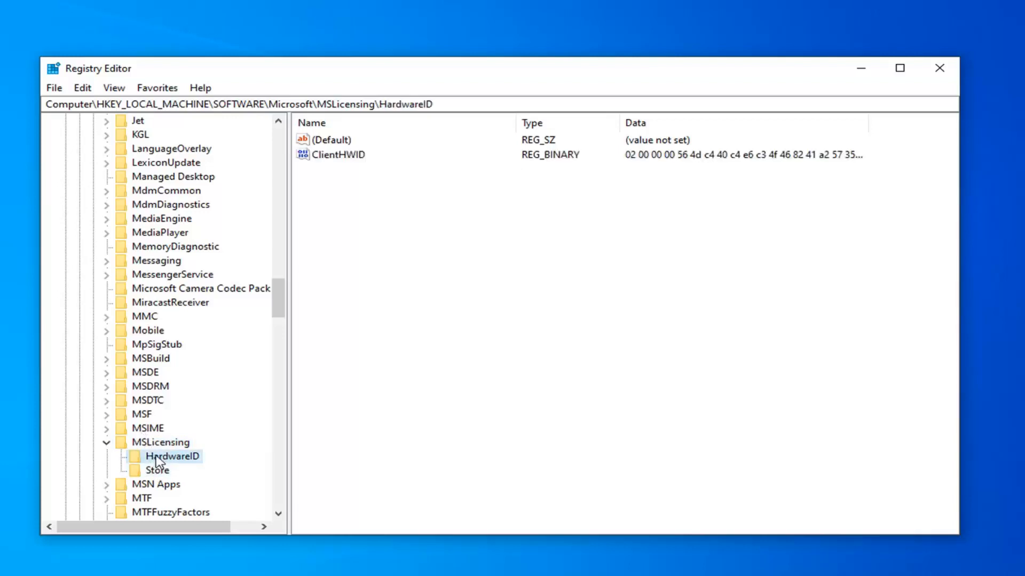
Delete the HardwareID and Store subkeys, then close Registry Editor
{"action": "right_click", "coordinate": [173, 456]}
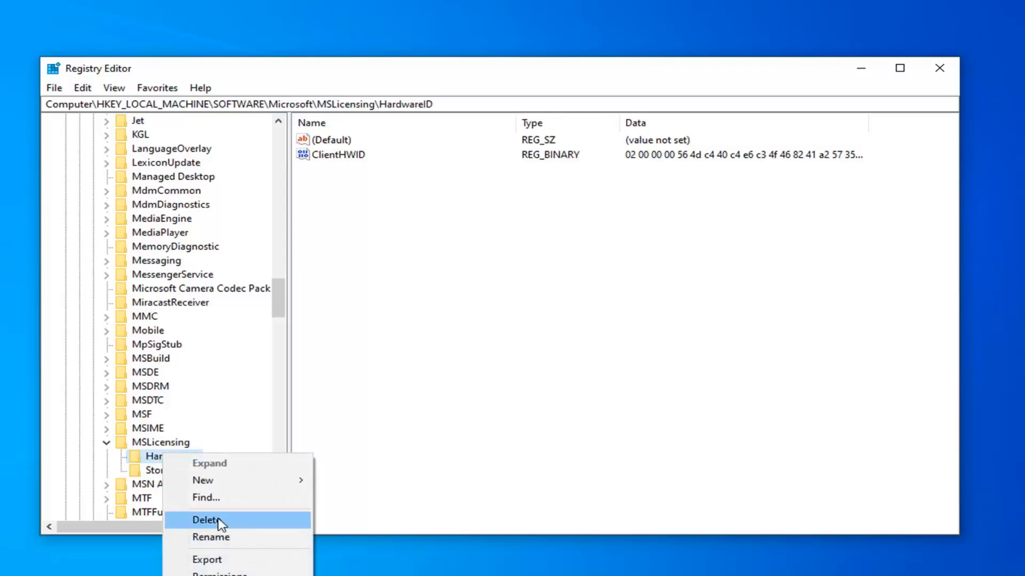
{"action": "left_click", "coordinate": [206, 519]}
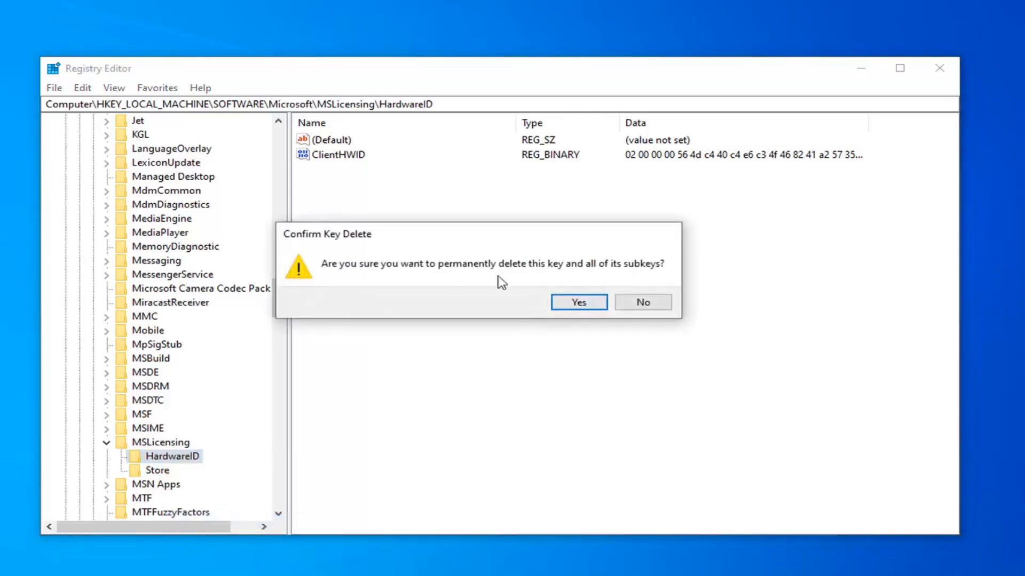
{"action": "left_click", "coordinate": [578, 302]}
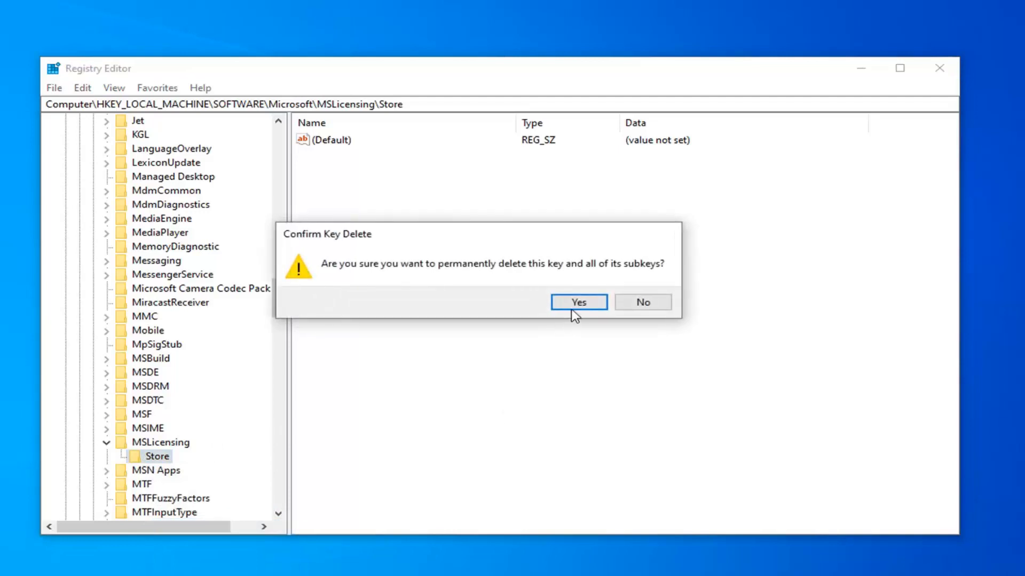
{"action": "left_click", "coordinate": [578, 303]}
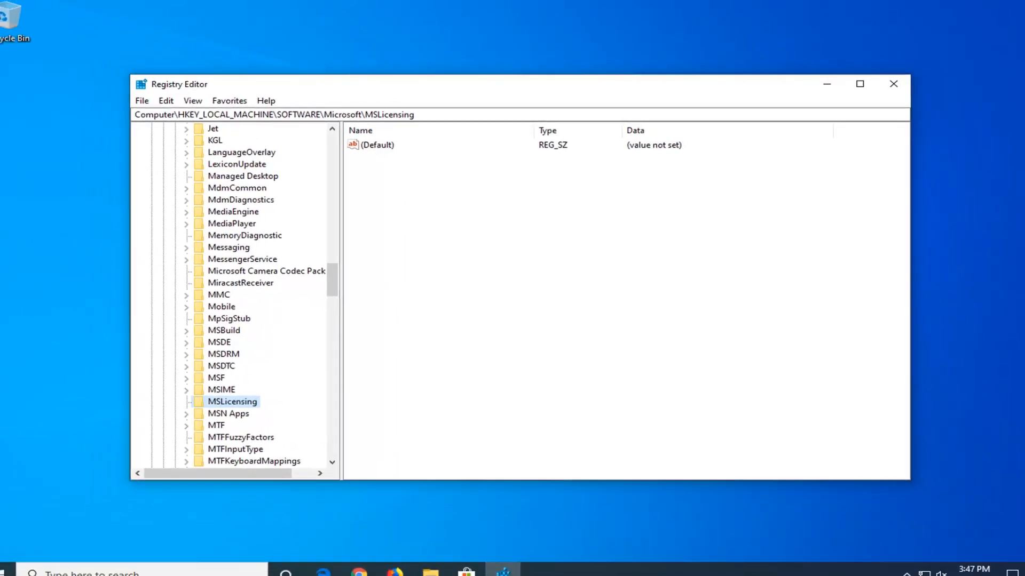
{"action": "left_click", "coordinate": [892, 83]}
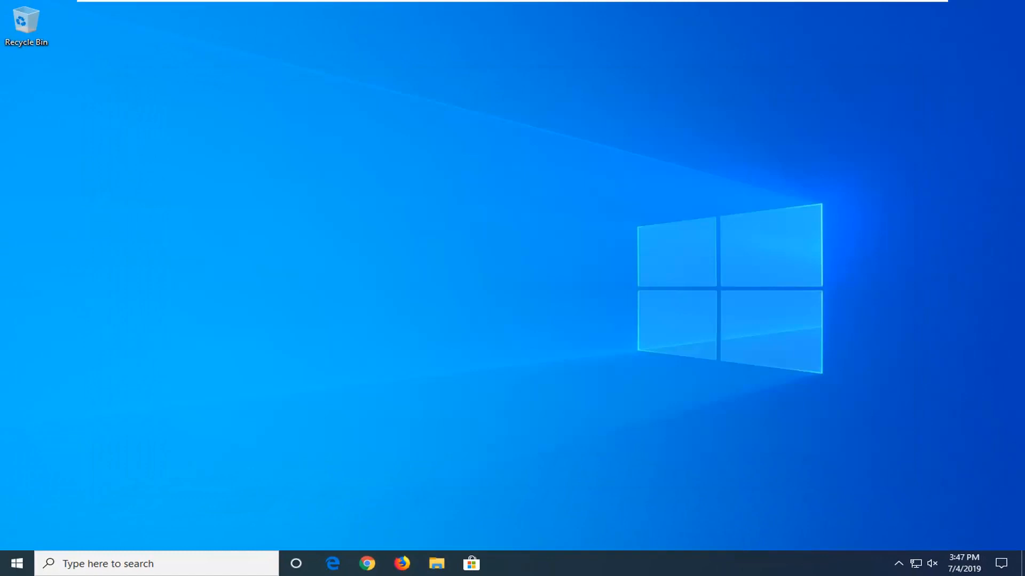
{"action": "mouse_move", "coordinate": [14, 563]}
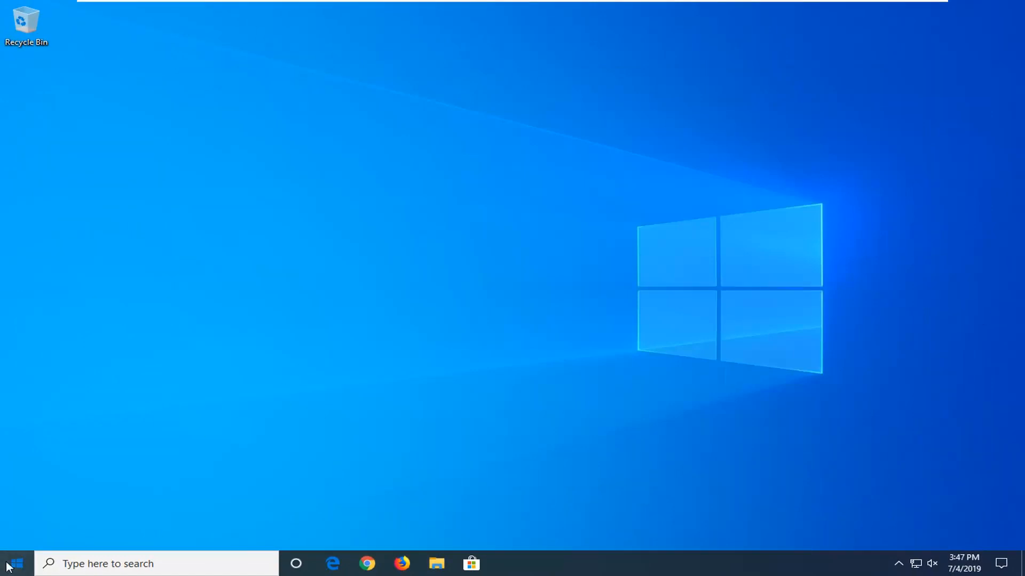
Search 'local' and run Local Security Policy as administrator
{"action": "type", "text": "local security policy"}
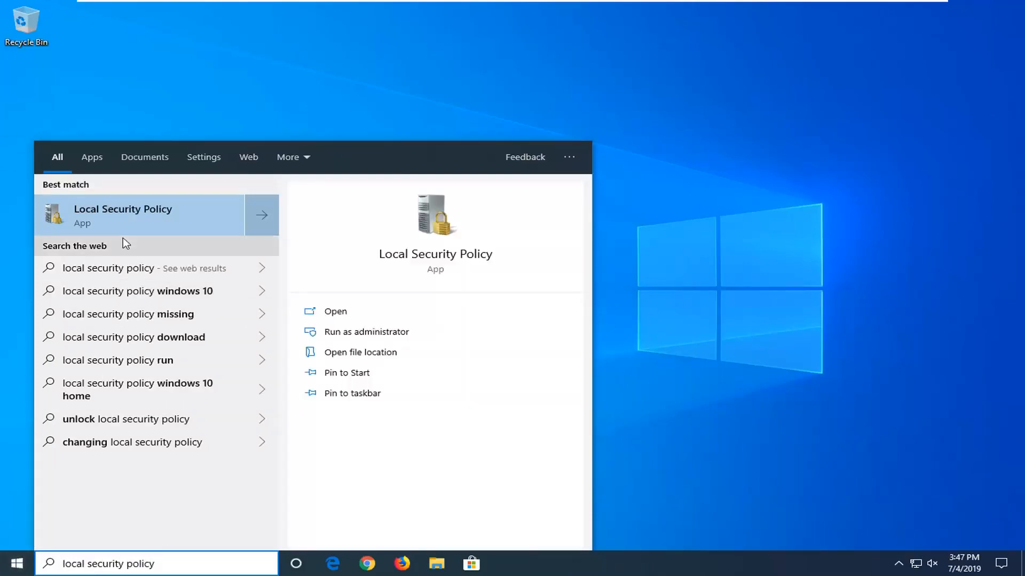
{"action": "right_click", "coordinate": [122, 216]}
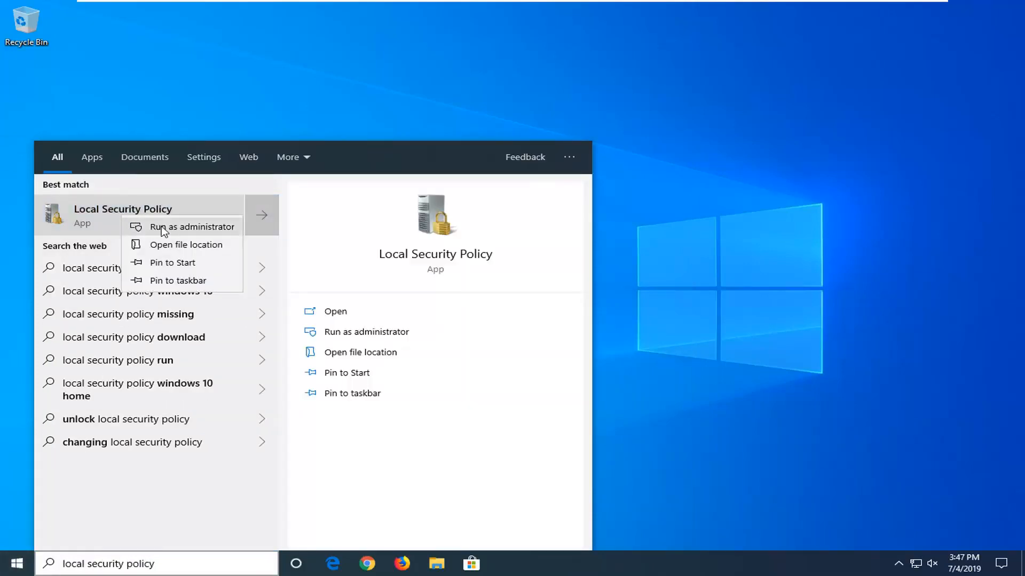
{"action": "left_click", "coordinate": [192, 226]}
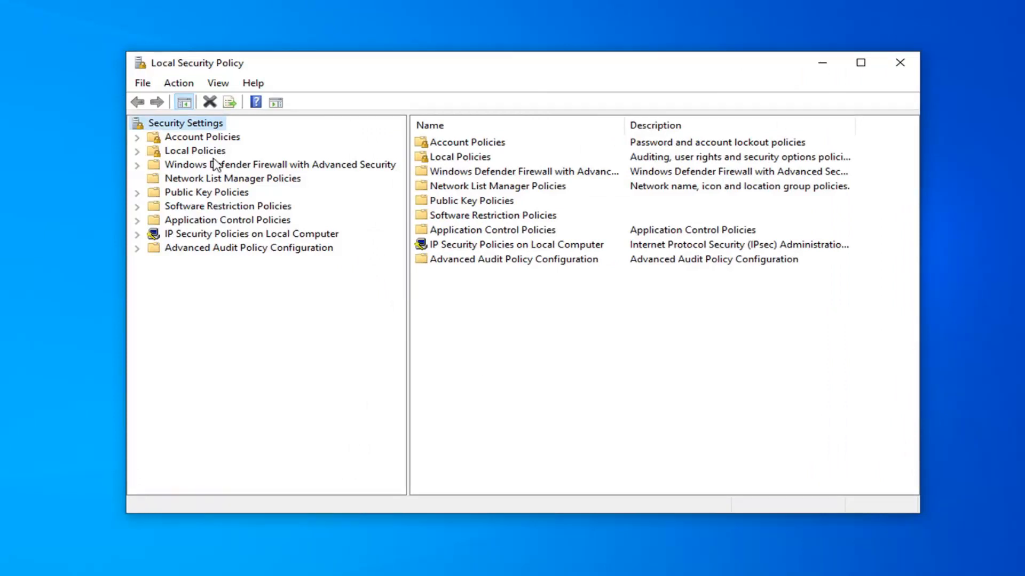
Expand Local Policies > Security Options and scroll to the Network security policies
{"action": "left_click", "coordinate": [202, 137]}
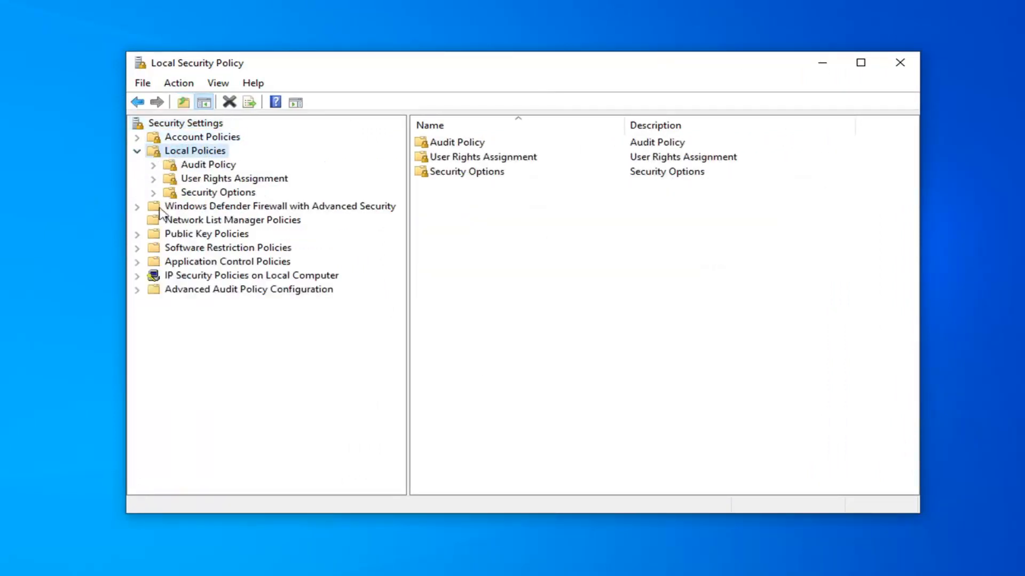
{"action": "left_click", "coordinate": [217, 192]}
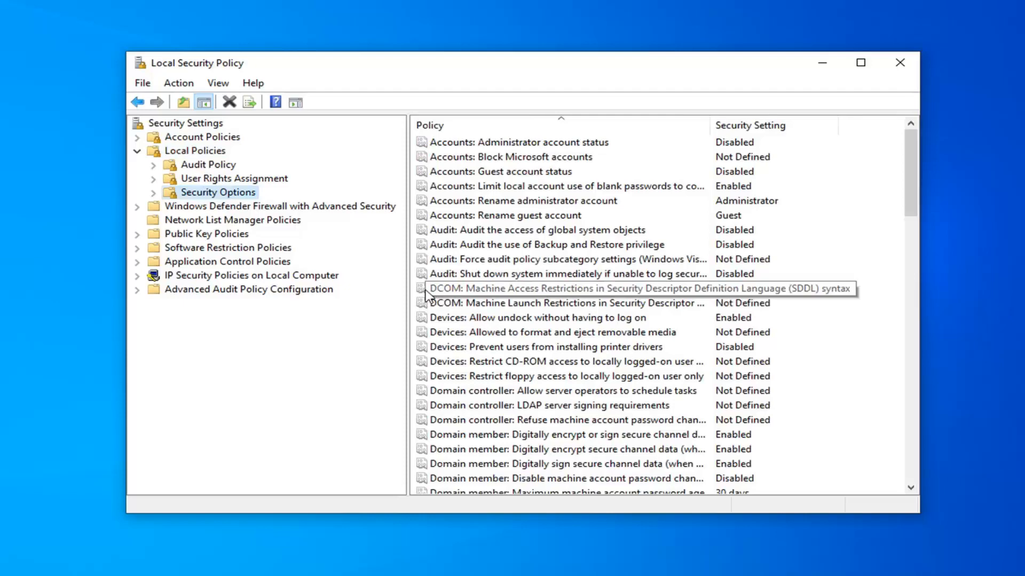
{"action": "scroll", "scroll_direction": "down", "scroll_amount": 3}
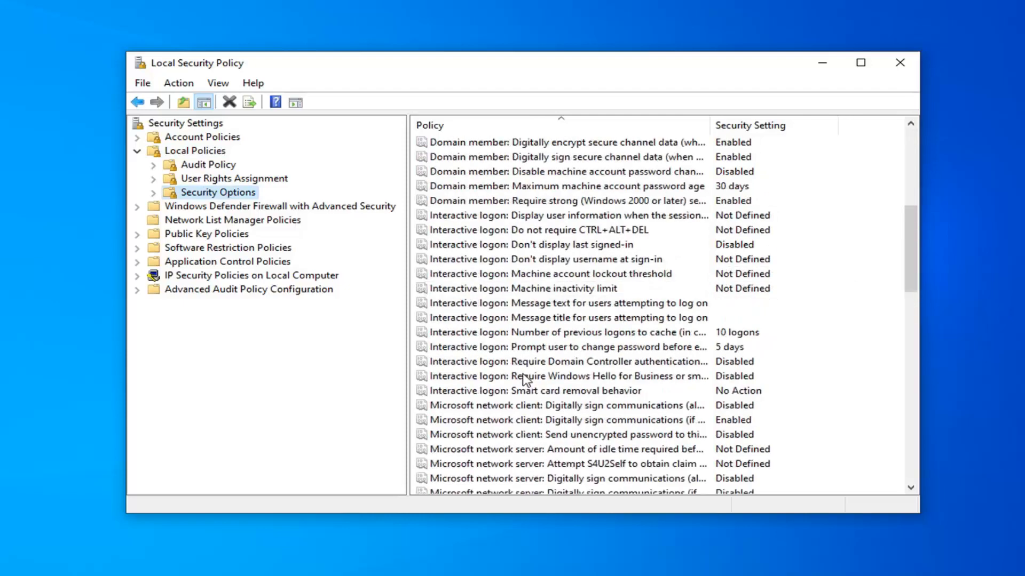
{"action": "scroll", "scroll_direction": "down", "scroll_amount": 3}
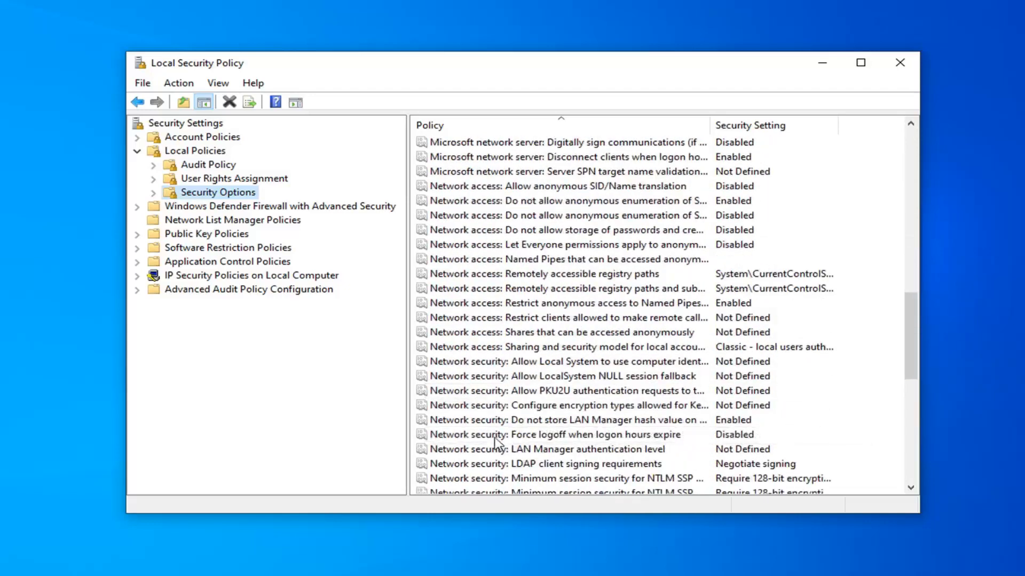
Set LAN Manager authentication level to 'Send LM & NTLM - use NTLMv2 session security if negotiated' and close the tool
{"action": "left_click", "coordinate": [558, 449]}
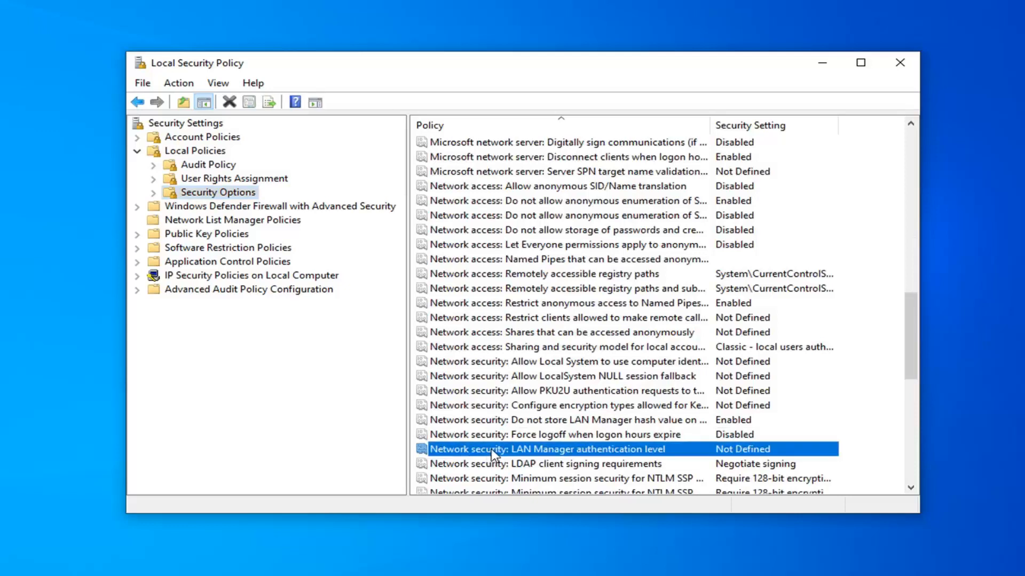
{"action": "double_click", "coordinate": [542, 449]}
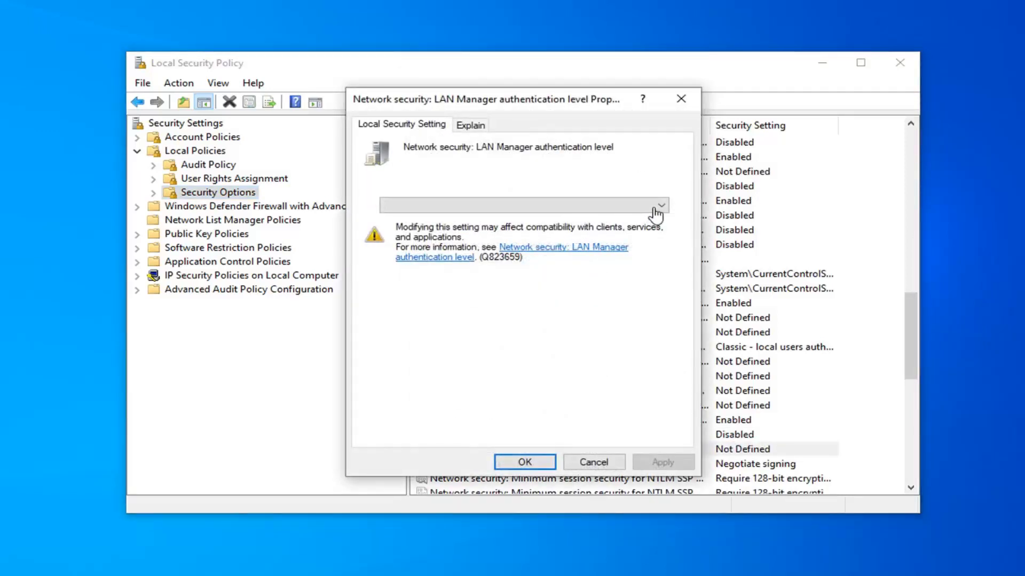
{"action": "left_click", "coordinate": [659, 205]}
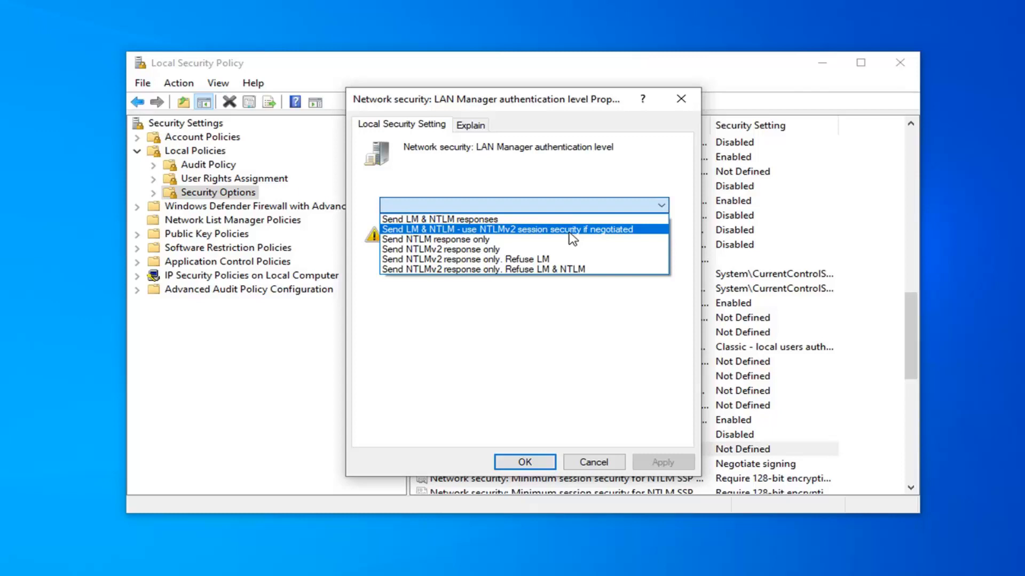
{"action": "left_click", "coordinate": [506, 228]}
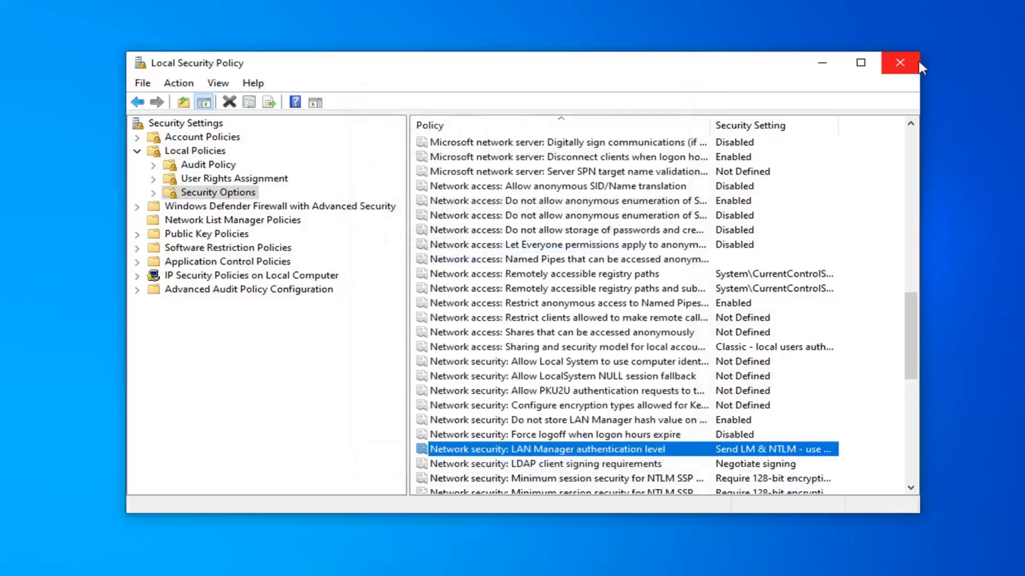
{"action": "left_click", "coordinate": [900, 62]}
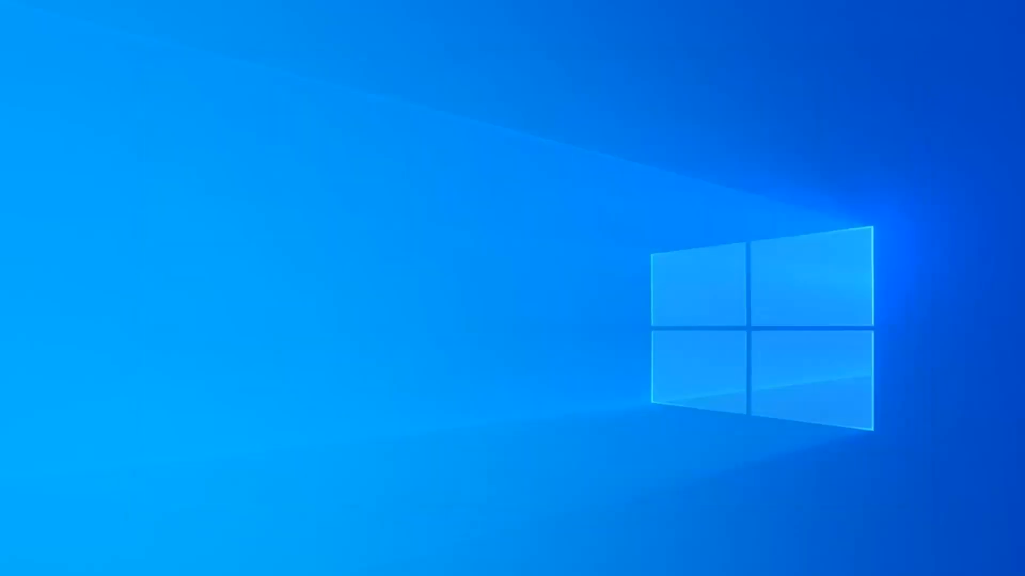